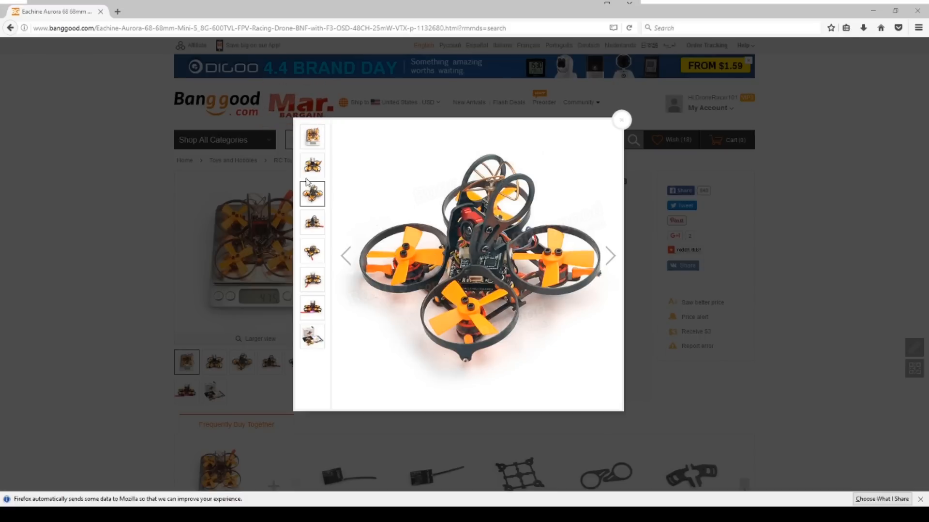
# - Browse the Aurora 68 photos (drone on a scale, angled view, package) and close the gallery
pyautogui.click(312, 137)
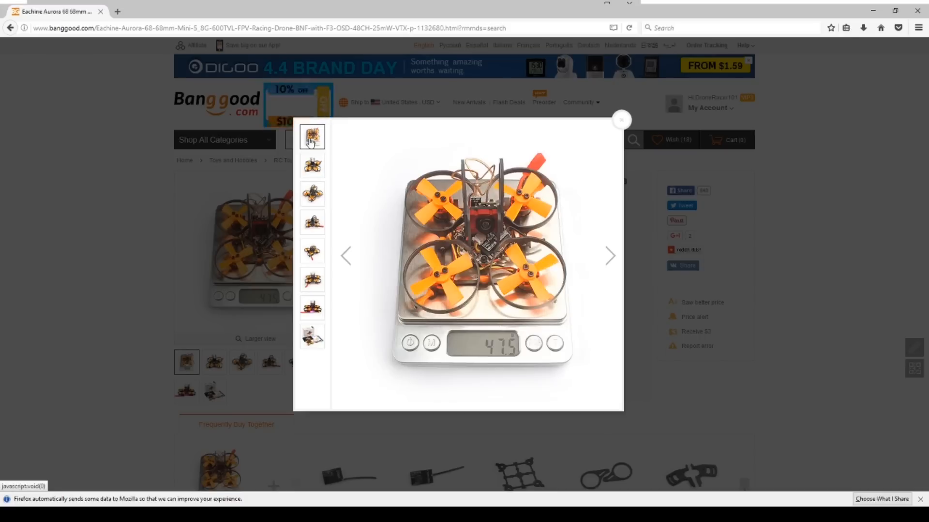
pyautogui.click(311, 193)
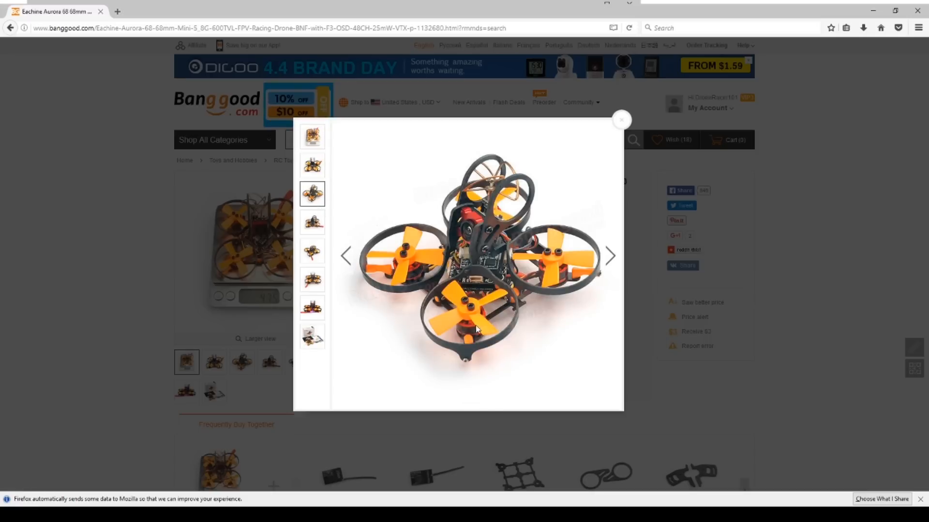
pyautogui.click(312, 336)
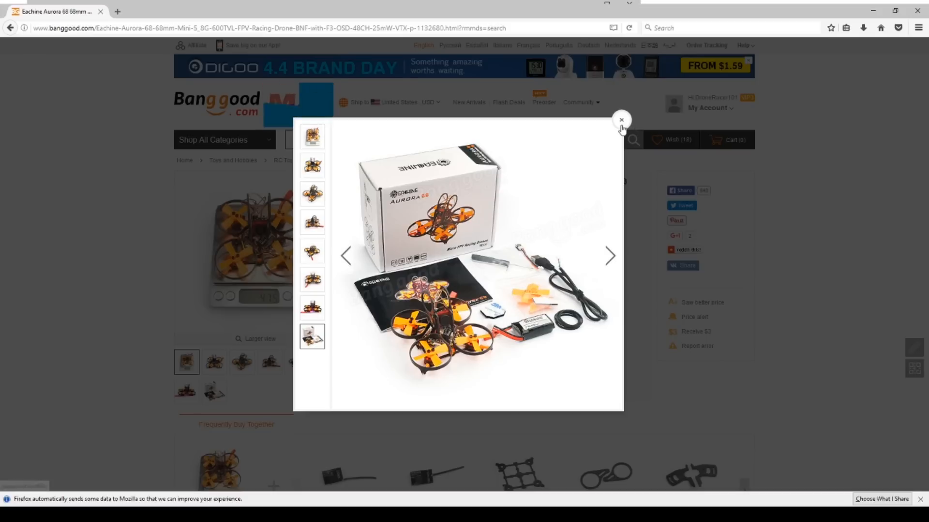
pyautogui.click(621, 120)
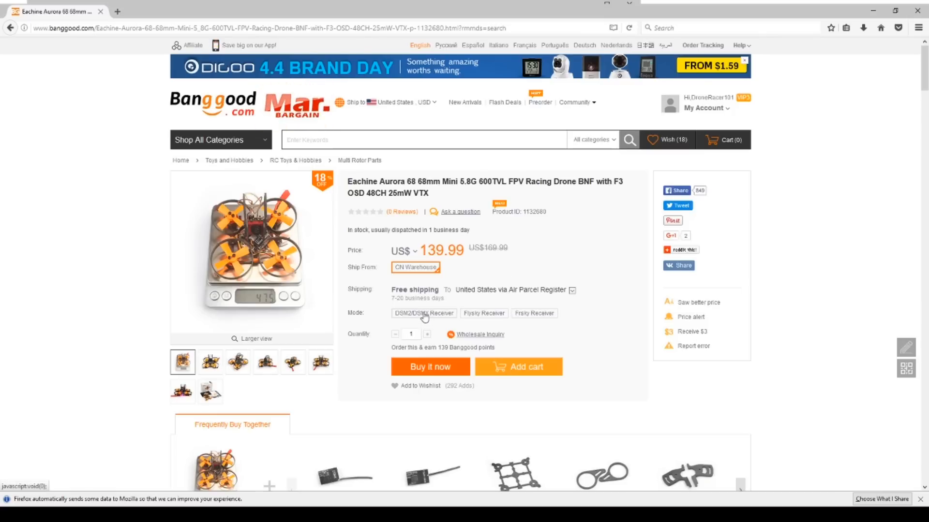
# - Compare Flysky and Frsky Receiver modes, then read the Aurora 68's flight controller and ESC specs
pyautogui.click(484, 312)
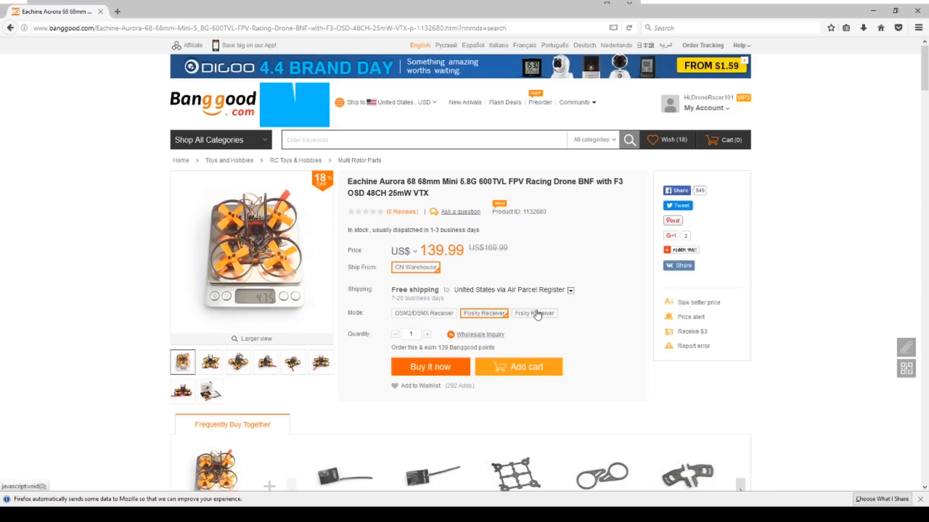
pyautogui.click(534, 313)
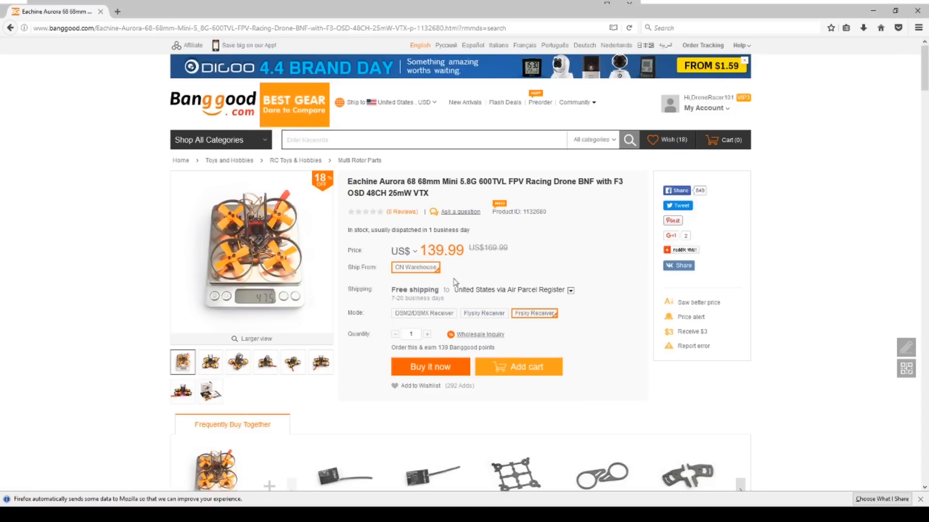
pyautogui.scroll(-3)
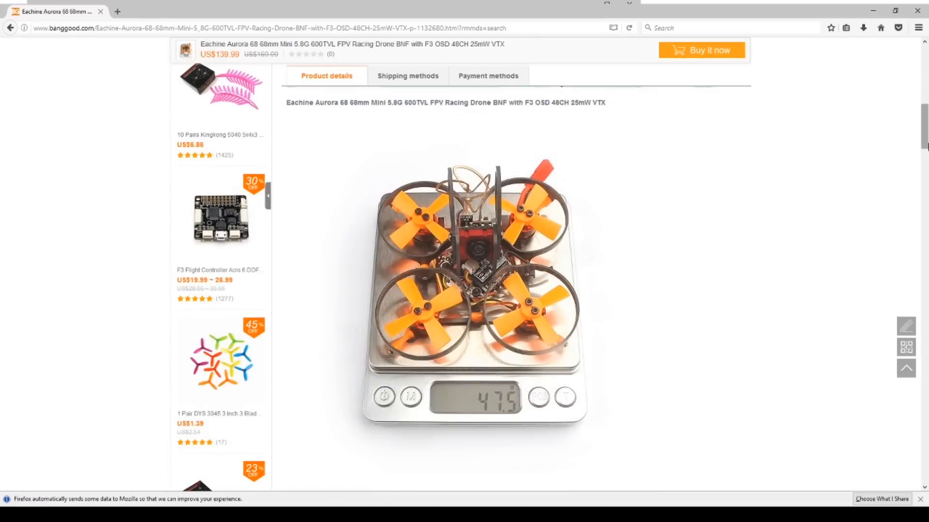
pyautogui.scroll(-3)
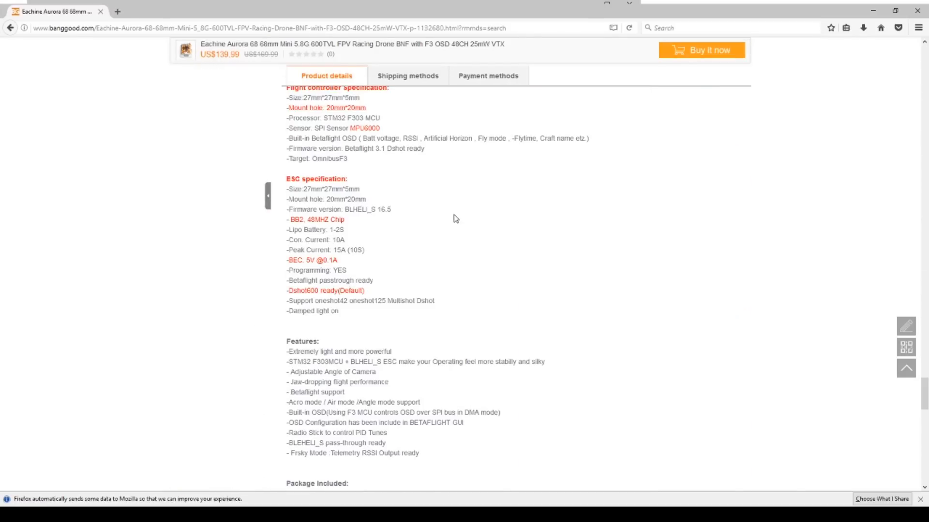
pyautogui.doubleClick(291, 291)
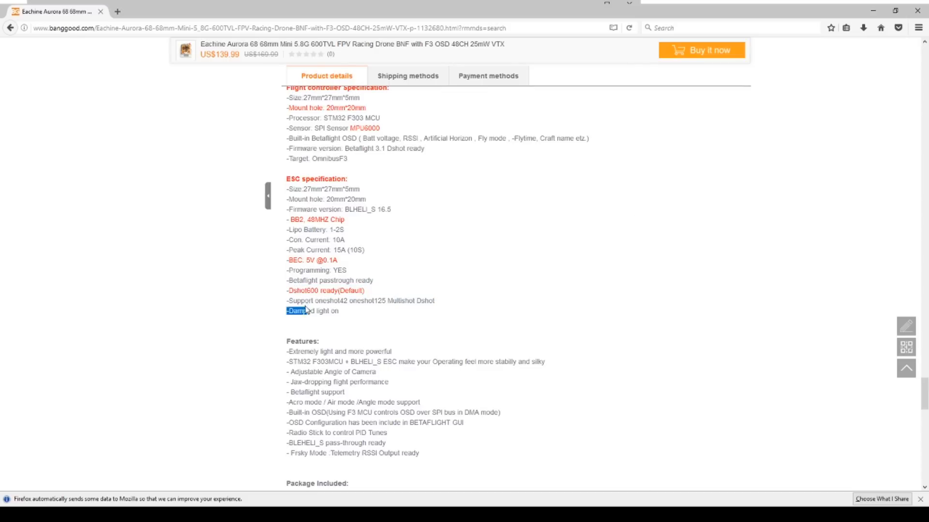
pyautogui.scroll(-3)
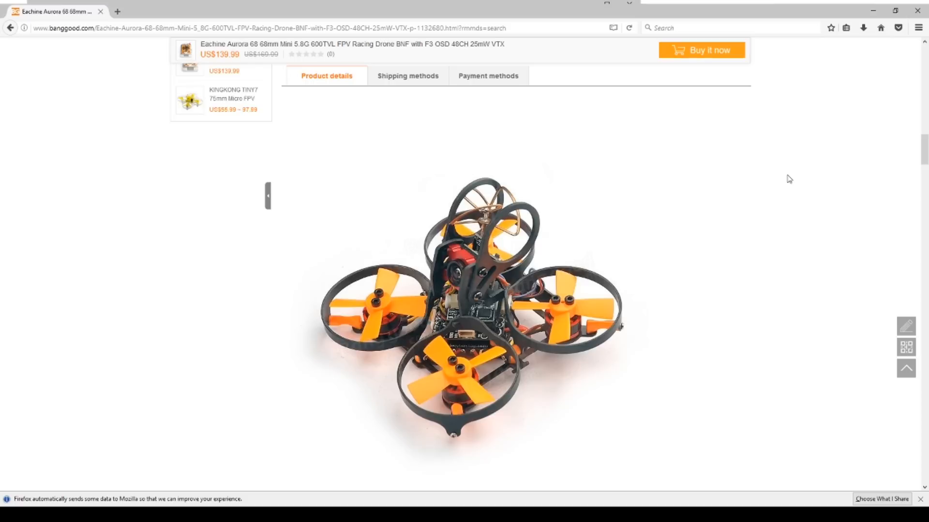
# - Go to the KingKong Tiny6 listing and browse its photos up to the four colour variants
pyautogui.click(701, 49)
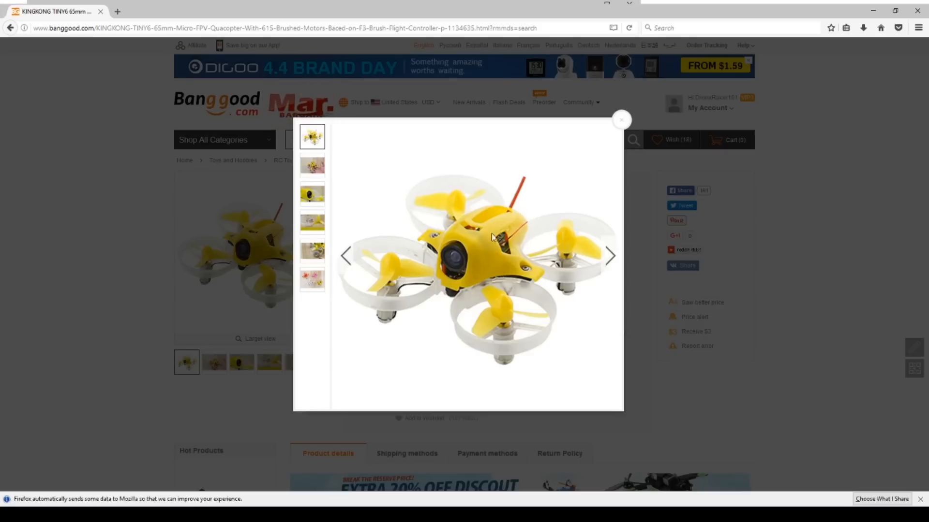
pyautogui.moveTo(499, 233)
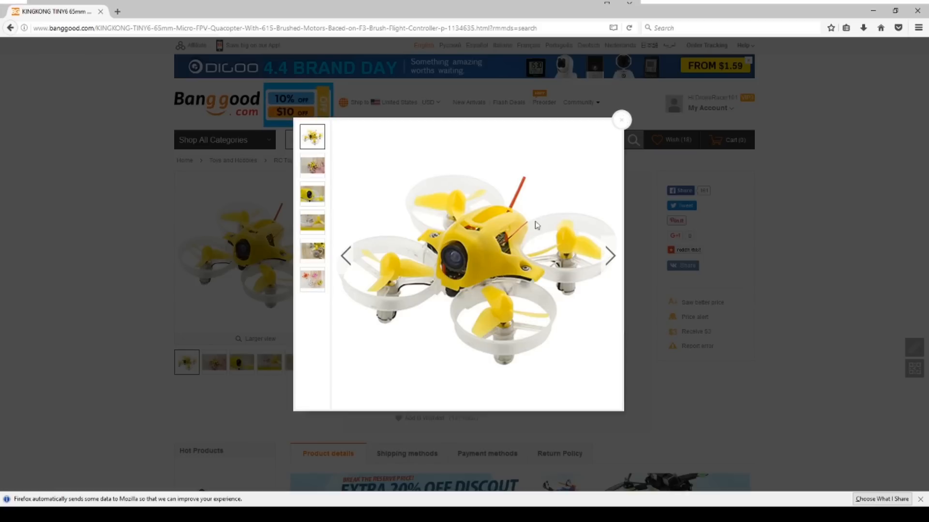
pyautogui.click(312, 165)
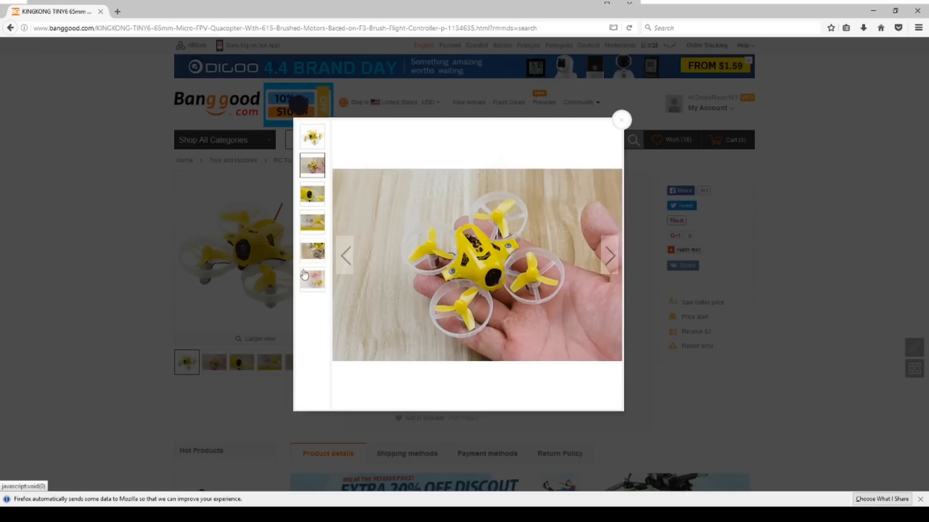
pyautogui.click(312, 252)
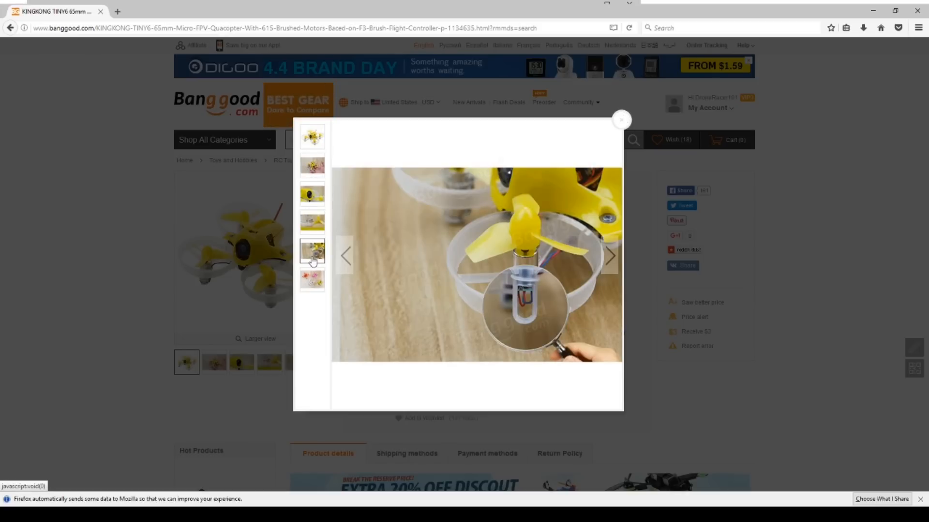
pyautogui.click(312, 194)
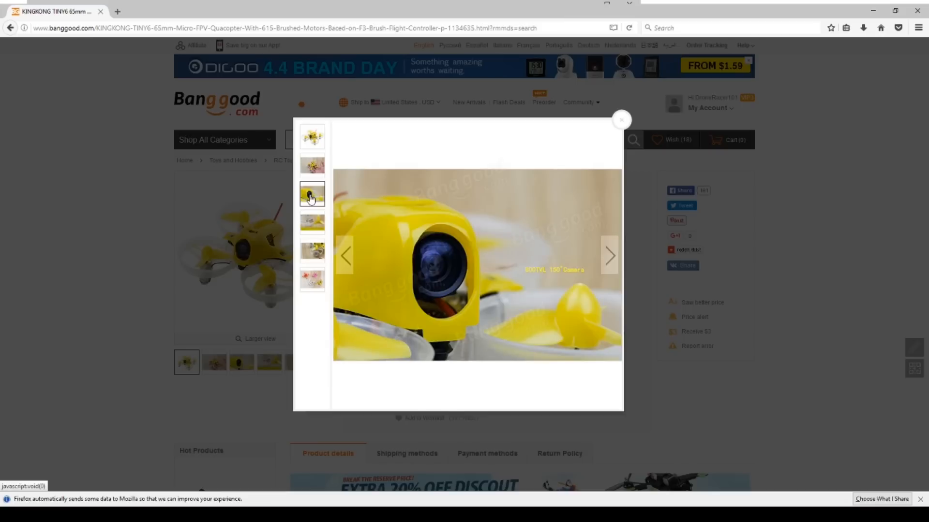
pyautogui.click(311, 165)
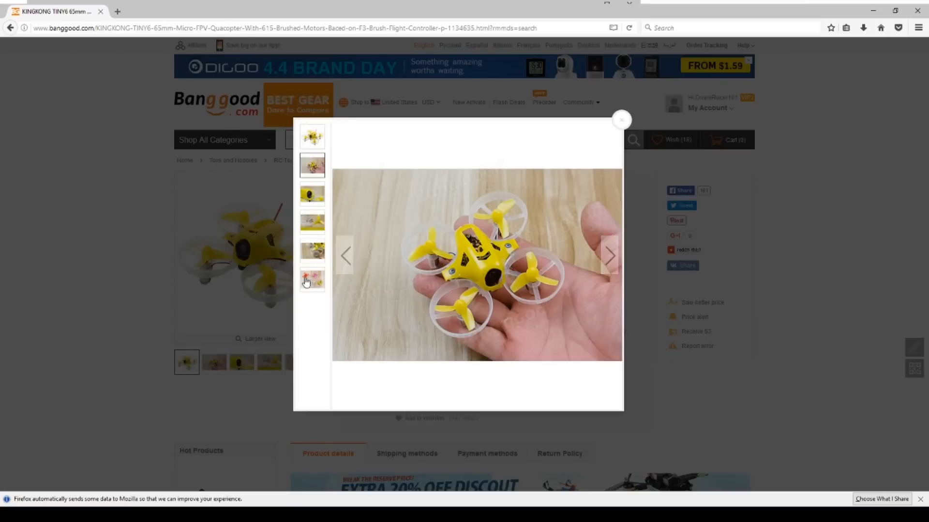
pyautogui.click(312, 280)
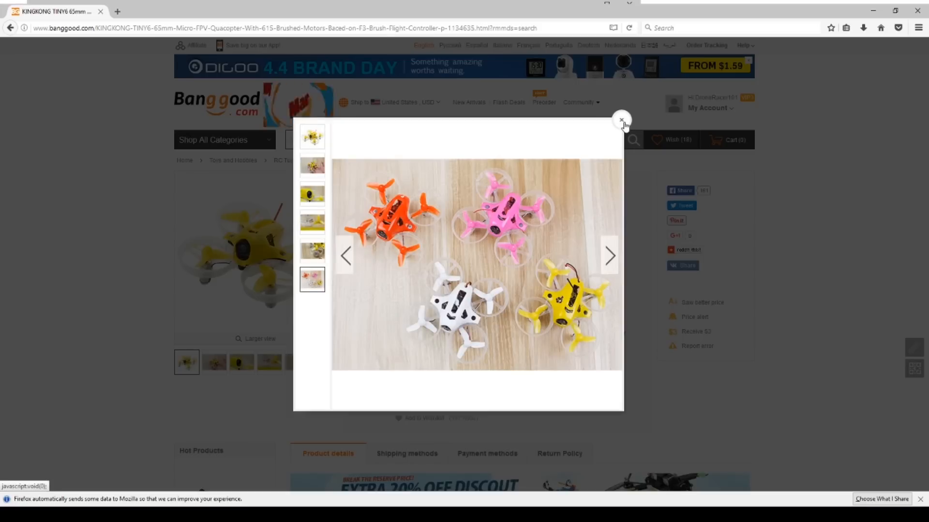
# - Choose the Advanced Tiny6, compare receiver mode prices, and settle on FASST Receiver at US$92.99
pyautogui.click(621, 120)
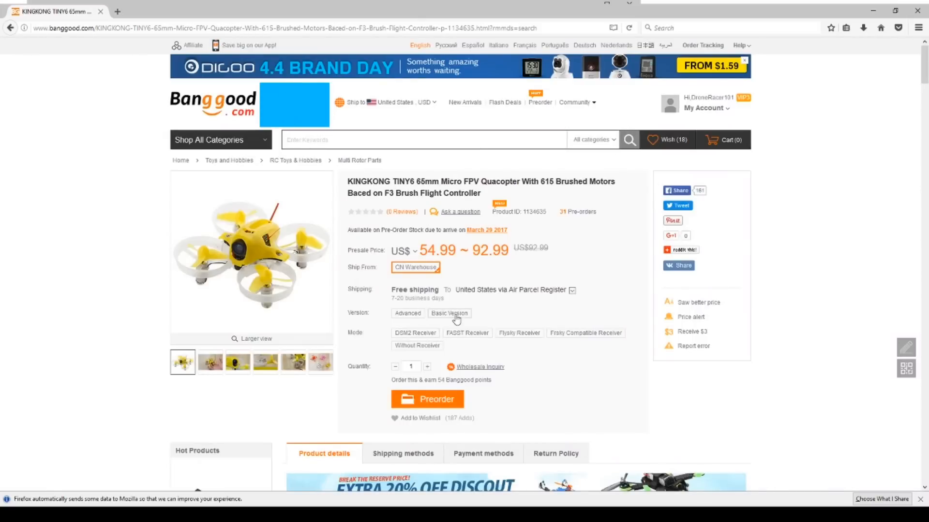
pyautogui.click(407, 313)
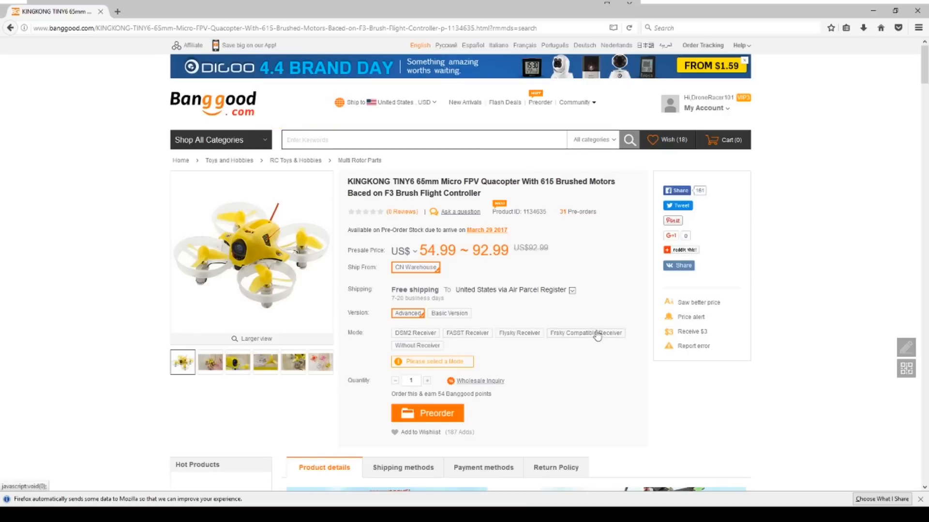
pyautogui.click(466, 332)
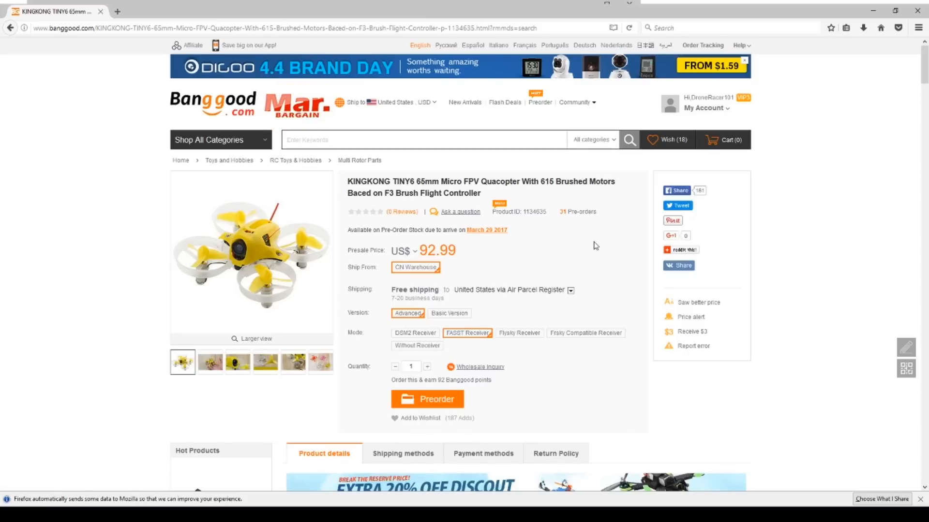
pyautogui.click(416, 345)
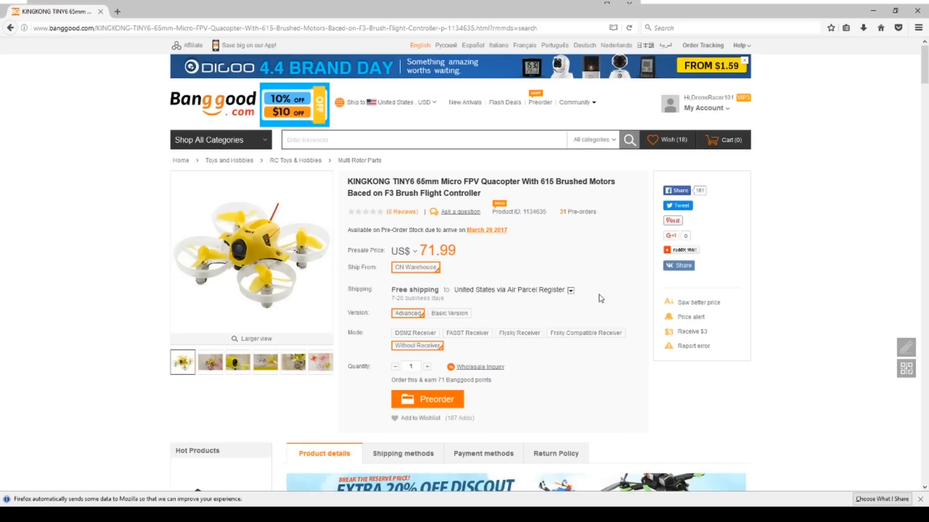
pyautogui.click(415, 332)
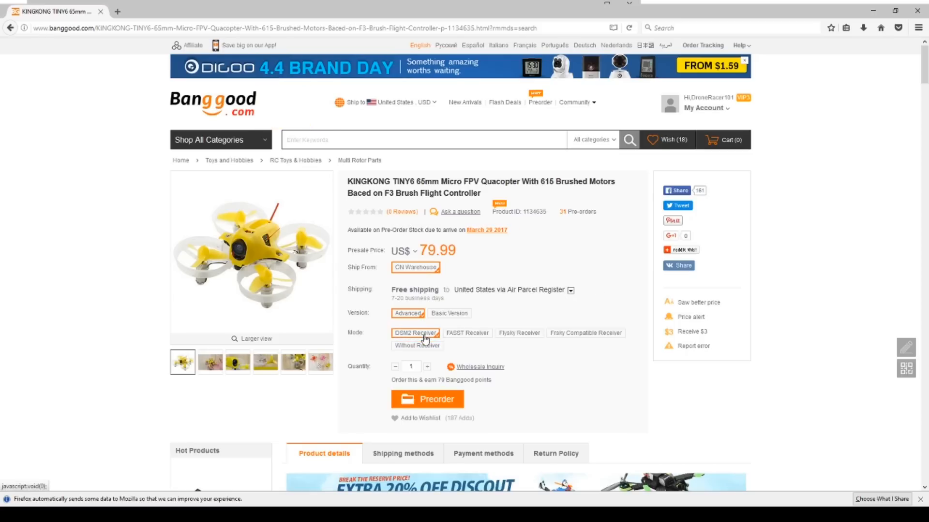
pyautogui.click(519, 332)
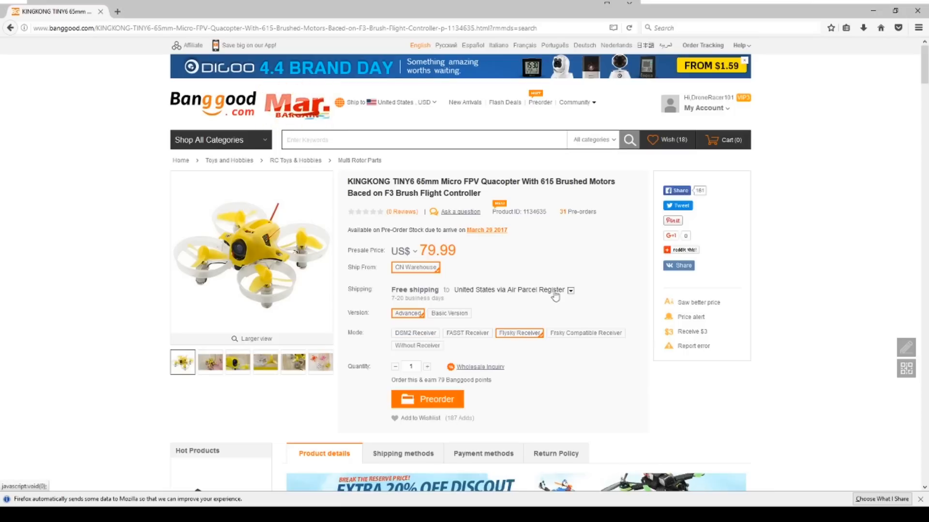
pyautogui.click(466, 333)
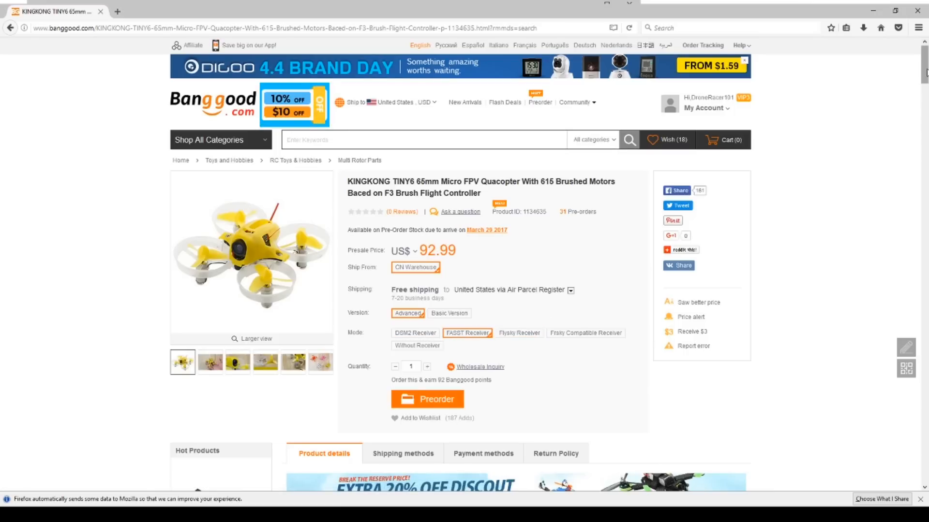
# - Scroll through the Tiny6 detail photos of the kit parts and PNP Advanced Combo contents
pyautogui.scroll(-3)
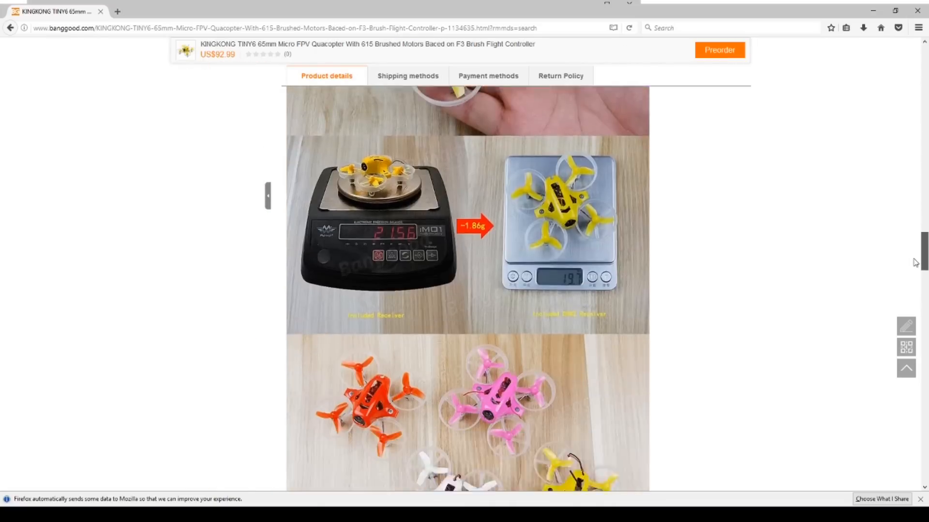
pyautogui.scroll(-3)
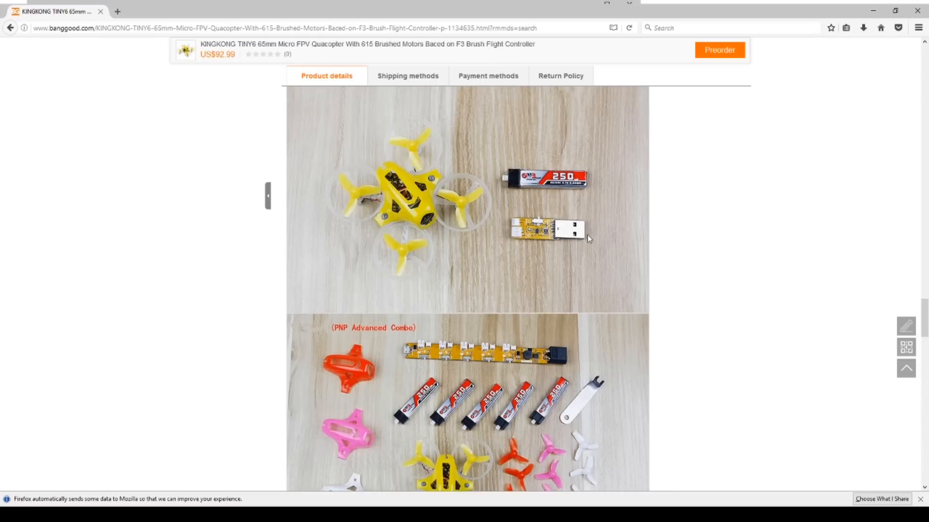
pyautogui.scroll(-3)
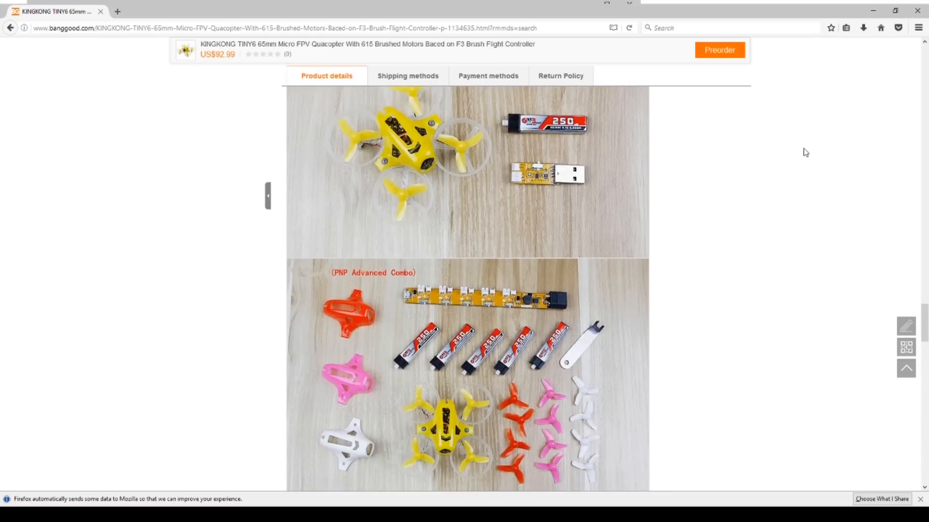
pyautogui.scroll(-3)
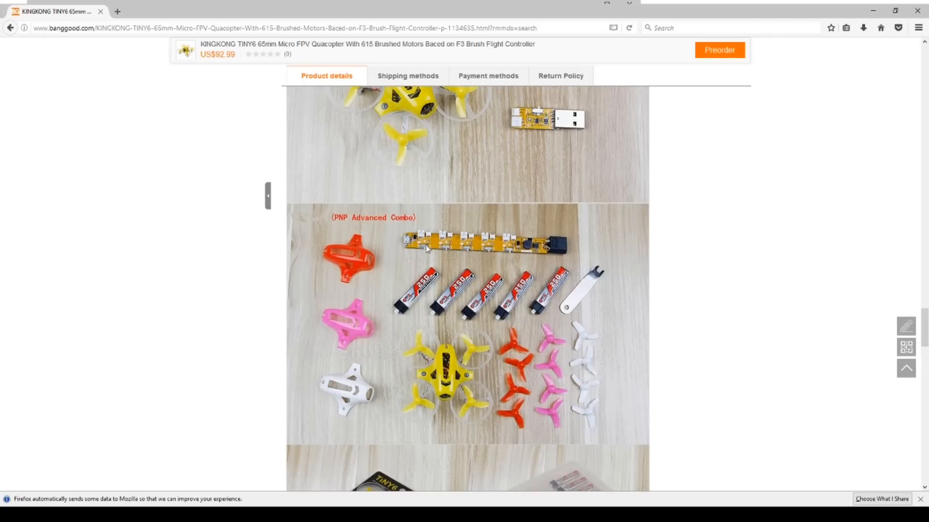
pyautogui.moveTo(550, 314)
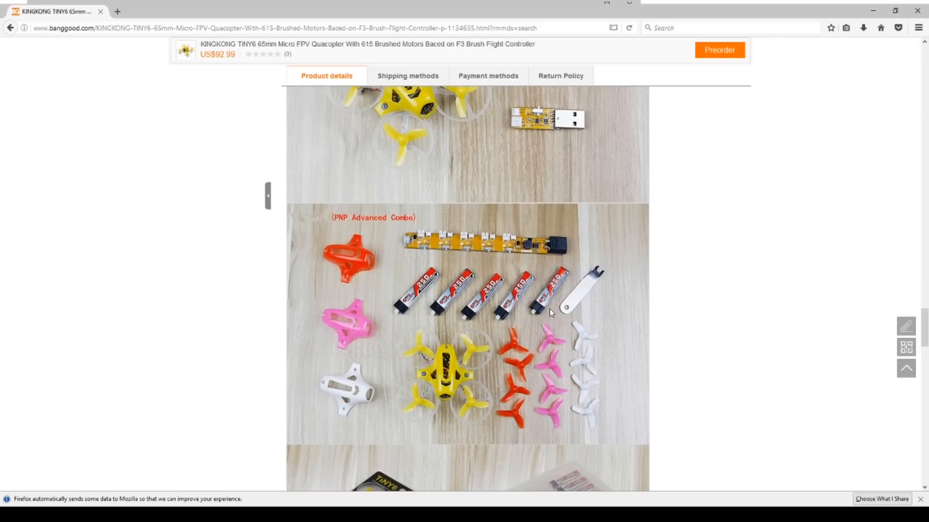
pyautogui.moveTo(370, 340)
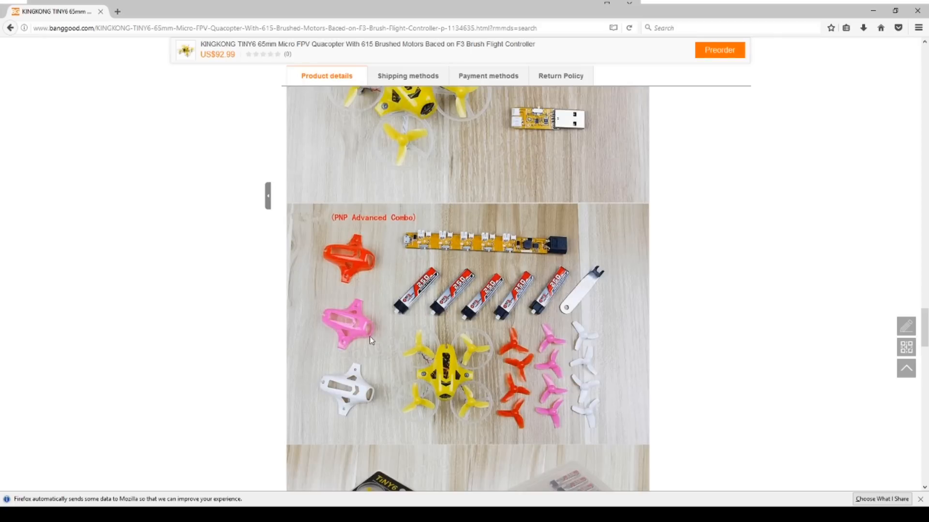
pyautogui.moveTo(758, 218)
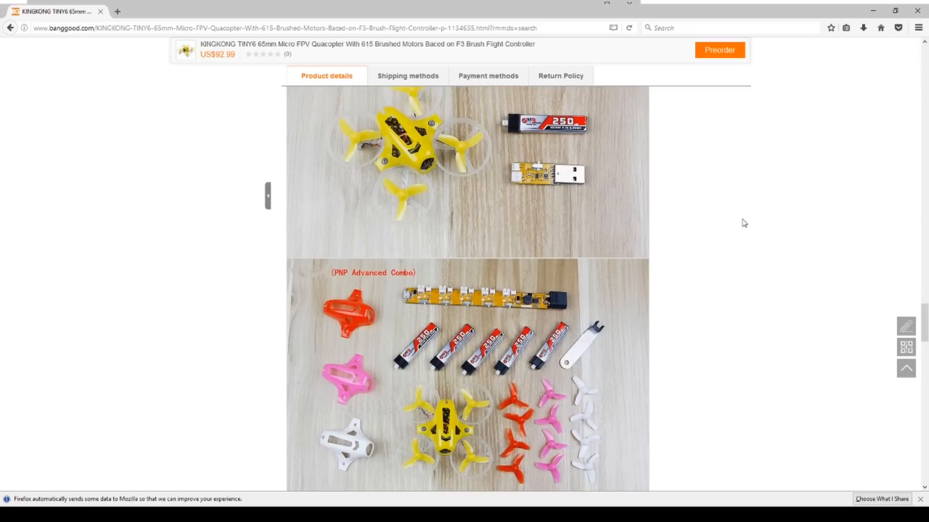
pyautogui.moveTo(489, 160)
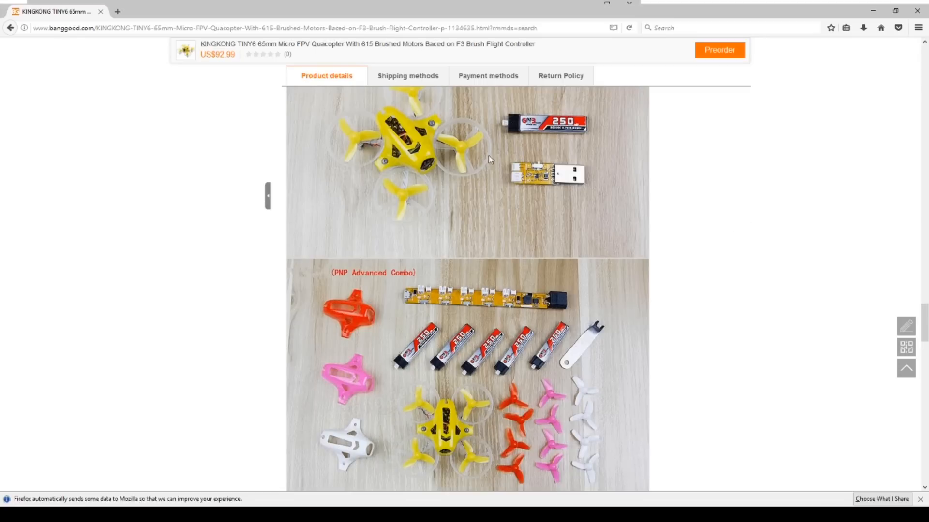
pyautogui.moveTo(686, 195)
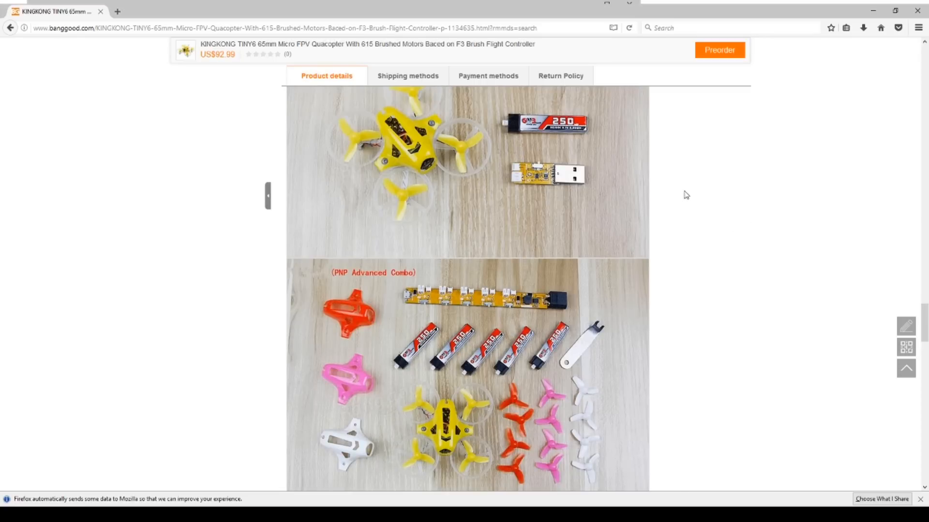
pyautogui.moveTo(421, 308)
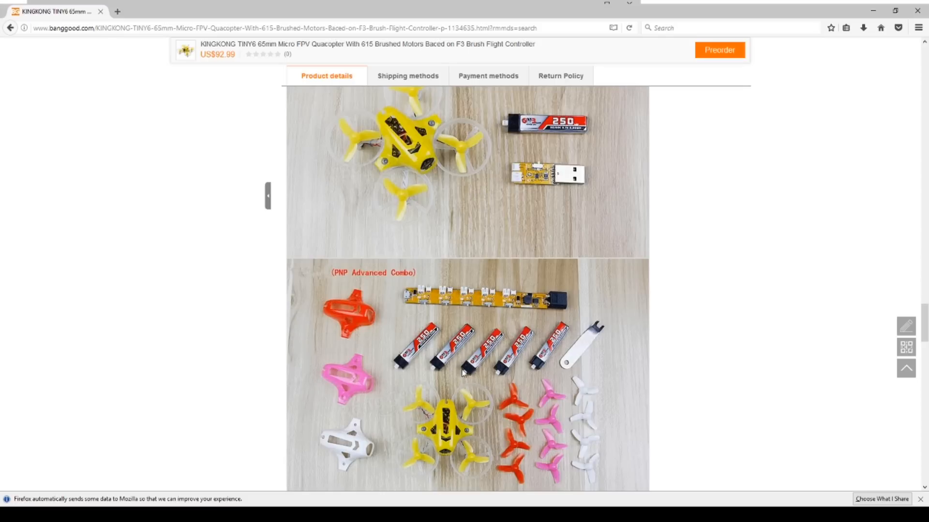
pyautogui.moveTo(676, 252)
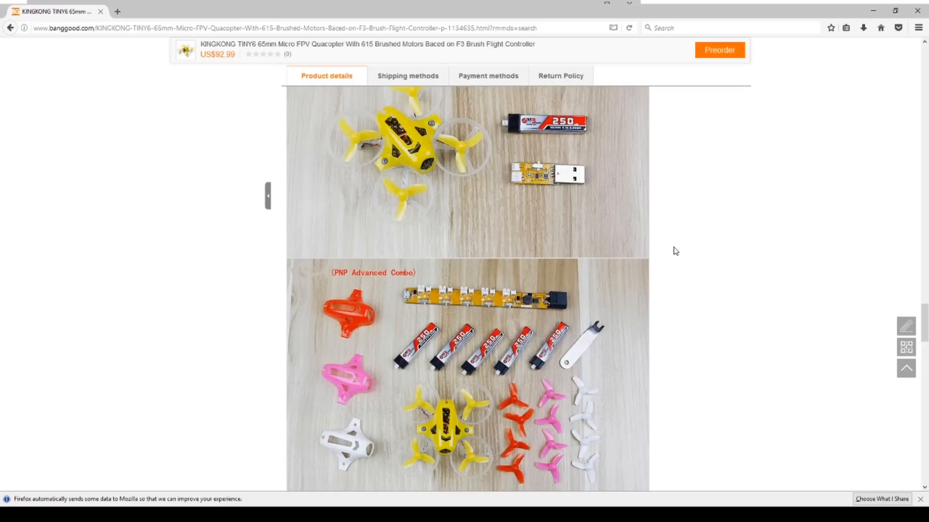
pyautogui.moveTo(688, 238)
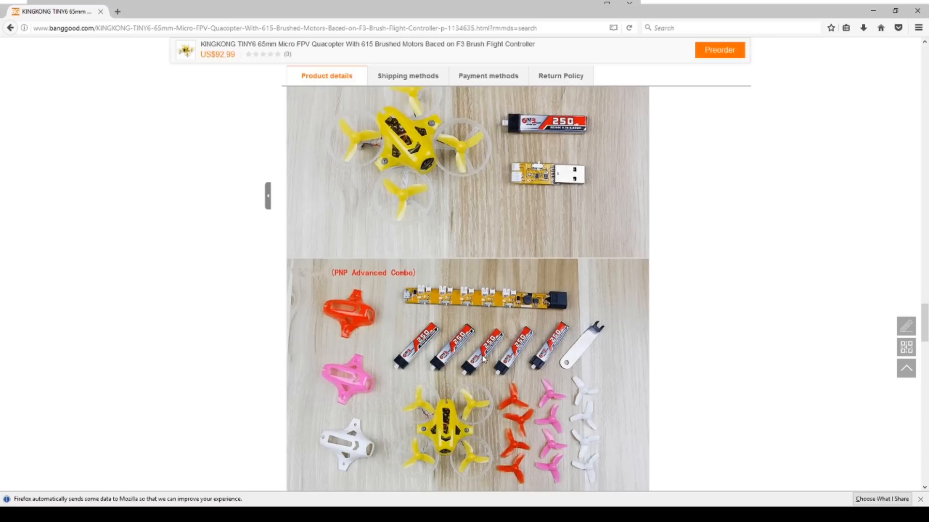
pyautogui.moveTo(462, 182)
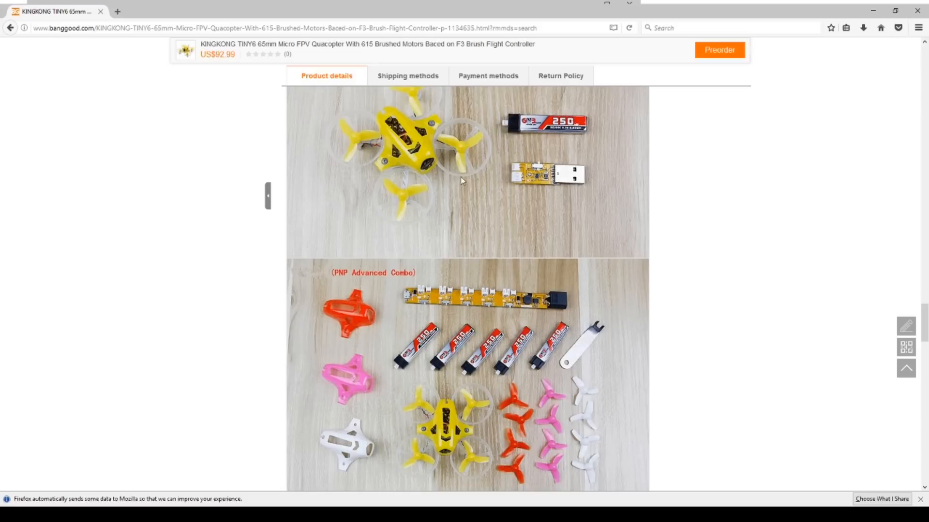
pyautogui.moveTo(508, 128)
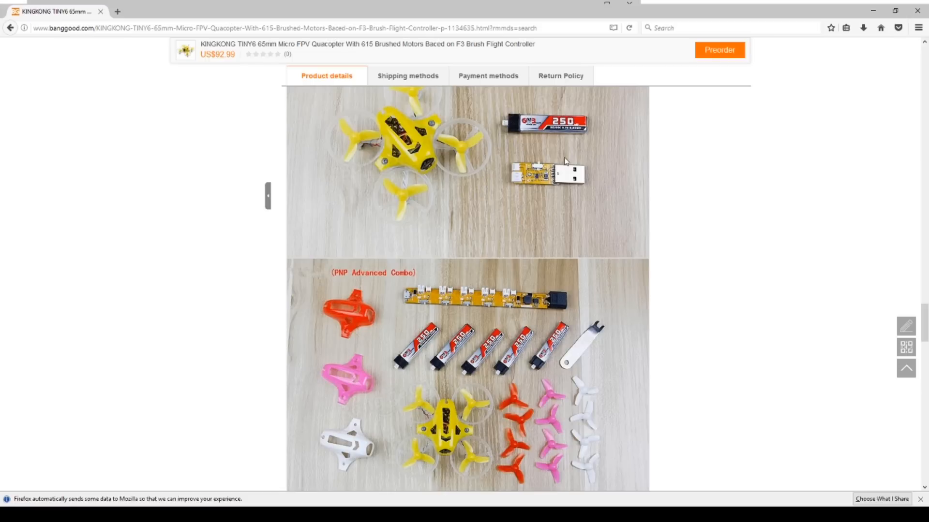
pyautogui.moveTo(773, 172)
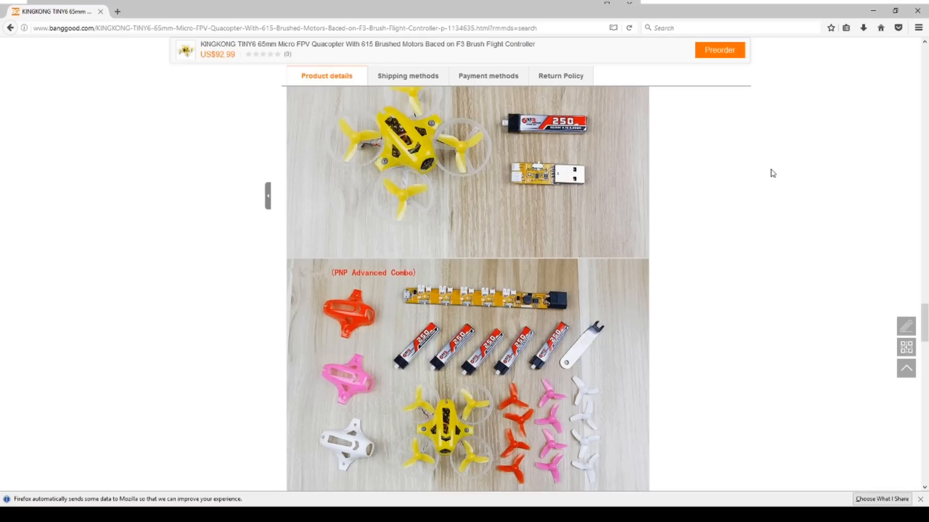
pyautogui.scroll(-3)
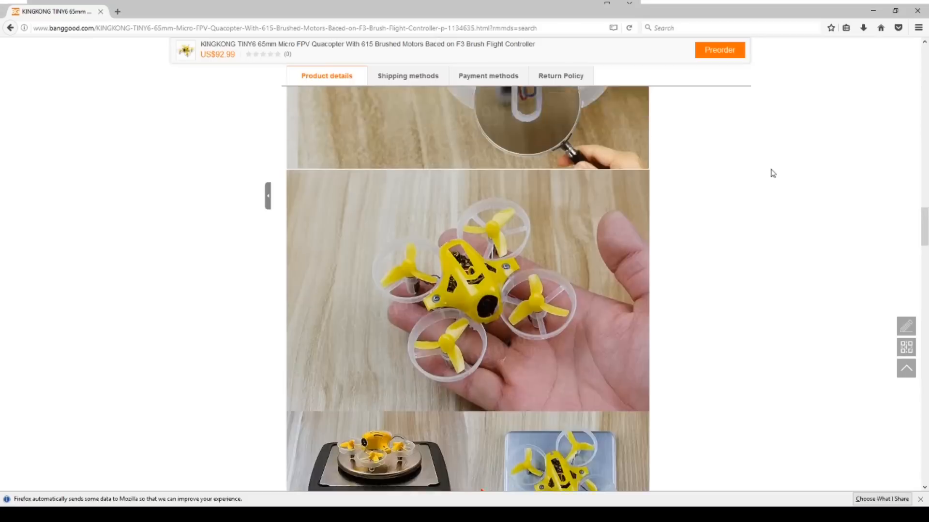
pyautogui.scroll(-3)
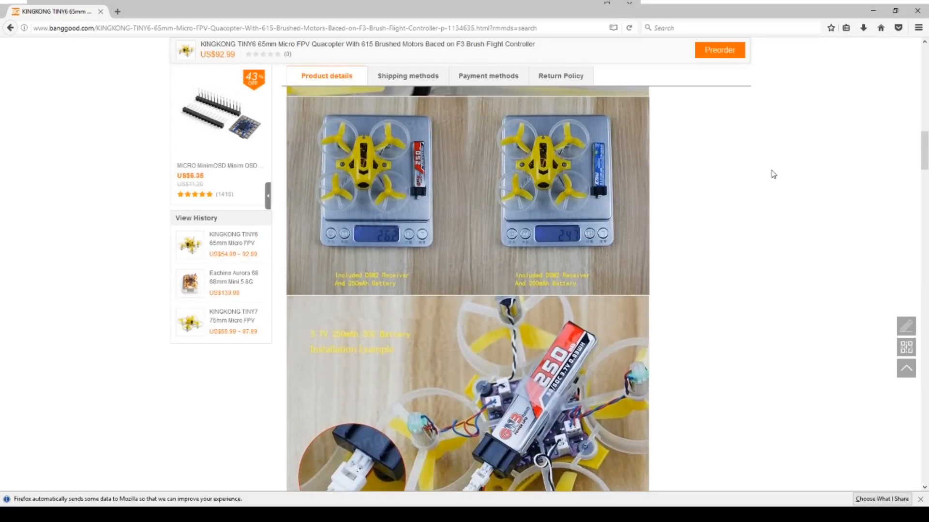
pyautogui.scroll(-3)
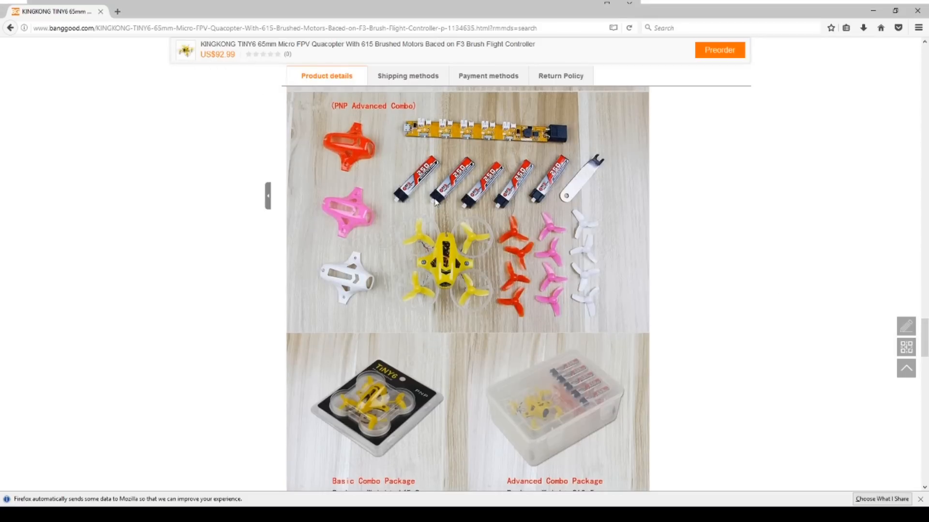
pyautogui.moveTo(421, 130)
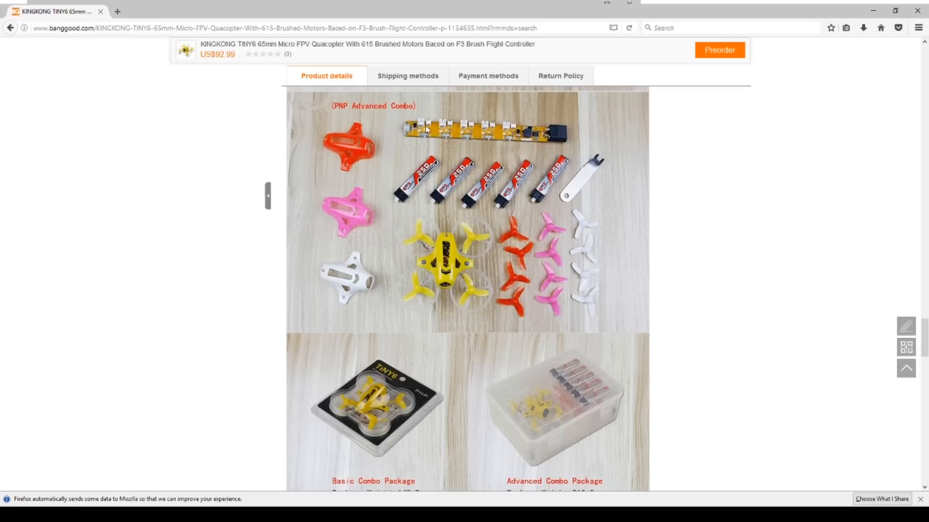
pyautogui.moveTo(523, 126)
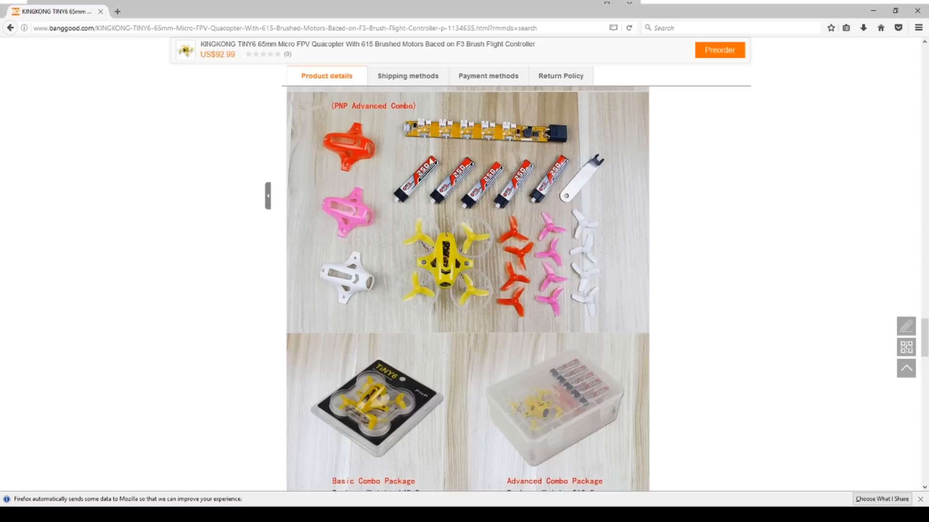
pyautogui.moveTo(456, 106)
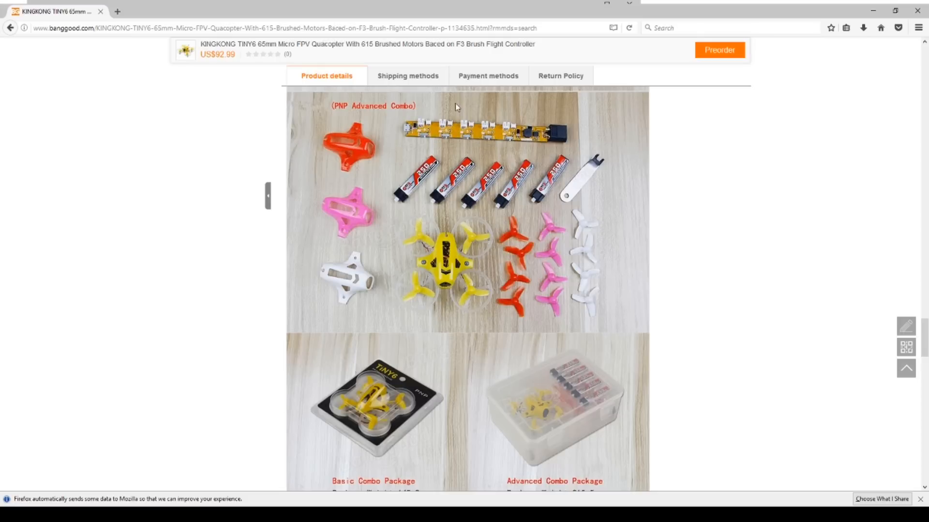
pyautogui.moveTo(441, 143)
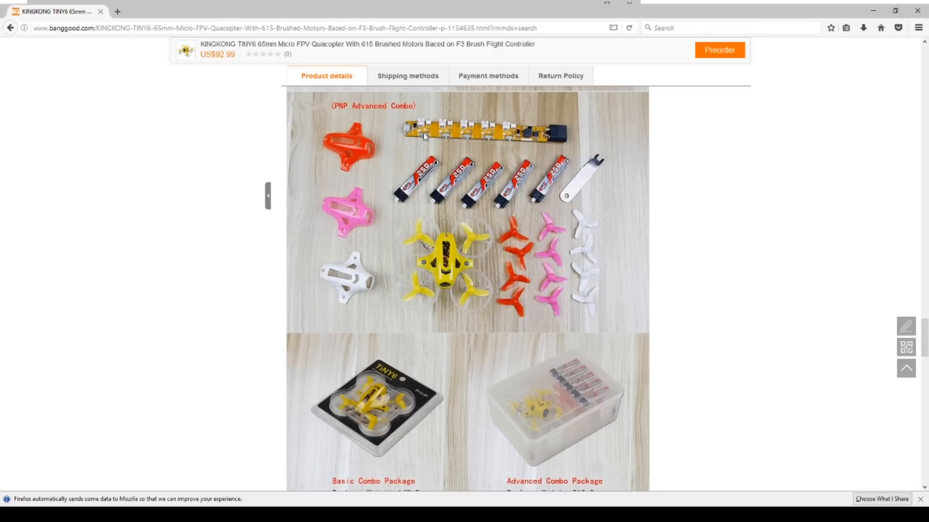
pyautogui.moveTo(506, 129)
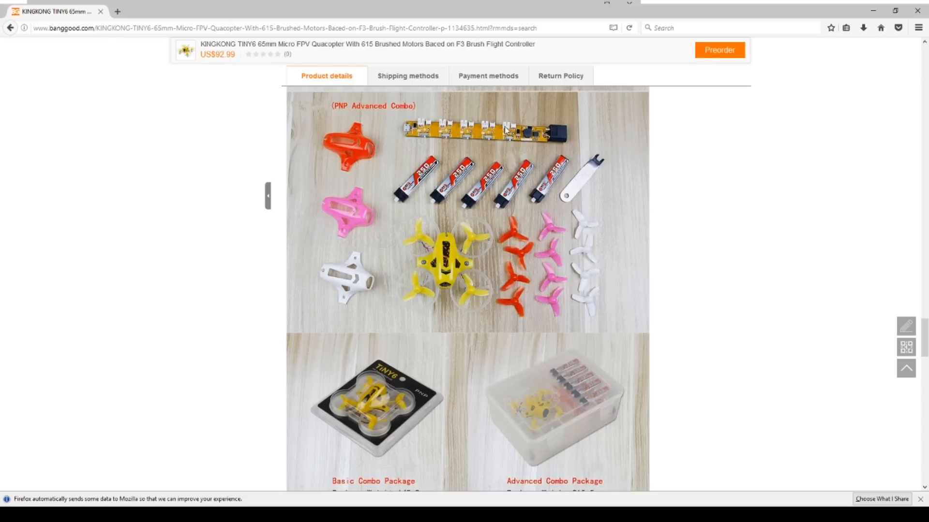
pyautogui.moveTo(563, 196)
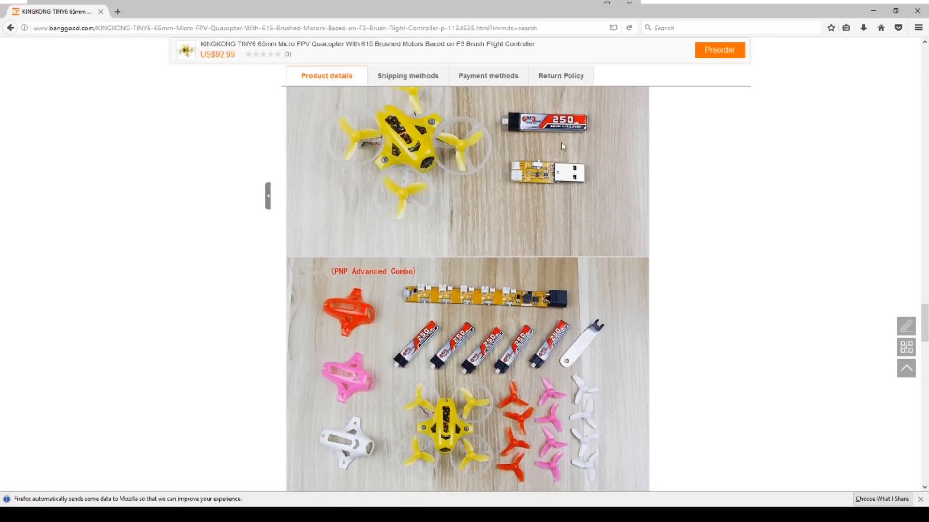
pyautogui.moveTo(577, 173)
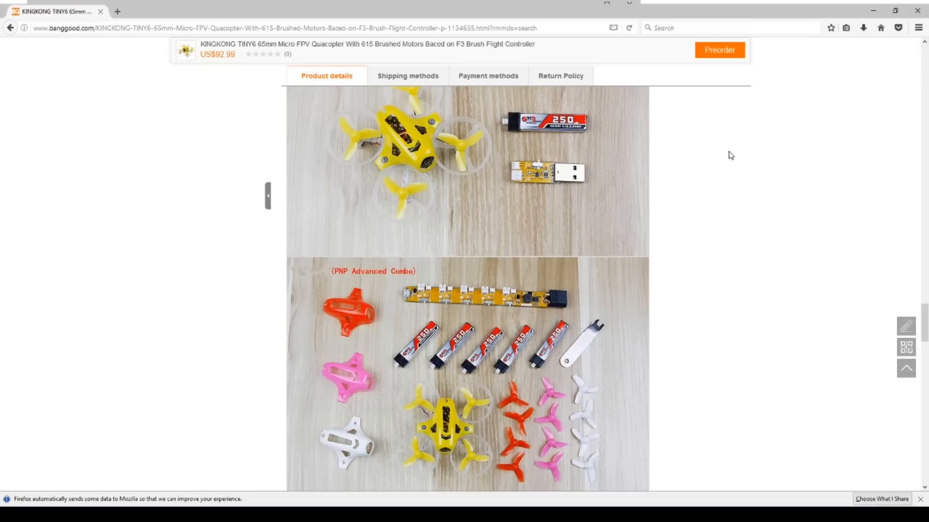
pyautogui.scroll(-3)
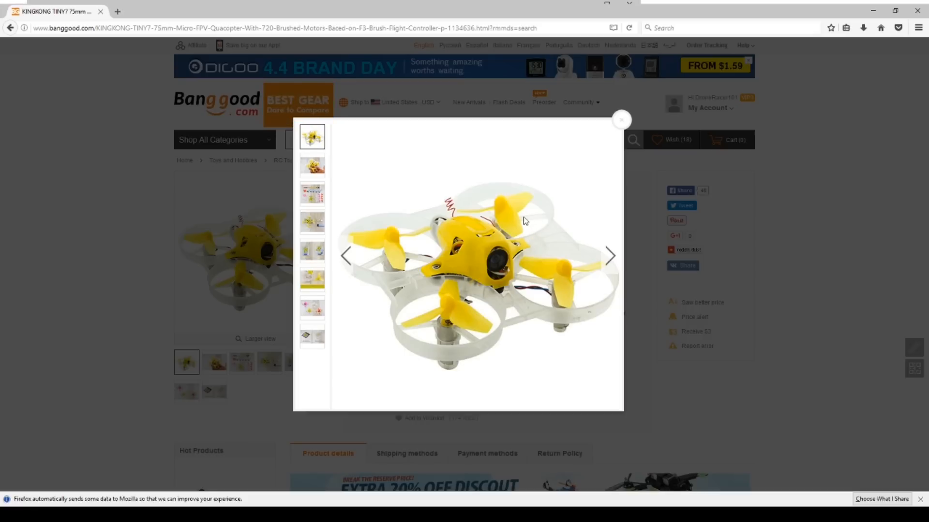
pyautogui.moveTo(449, 213)
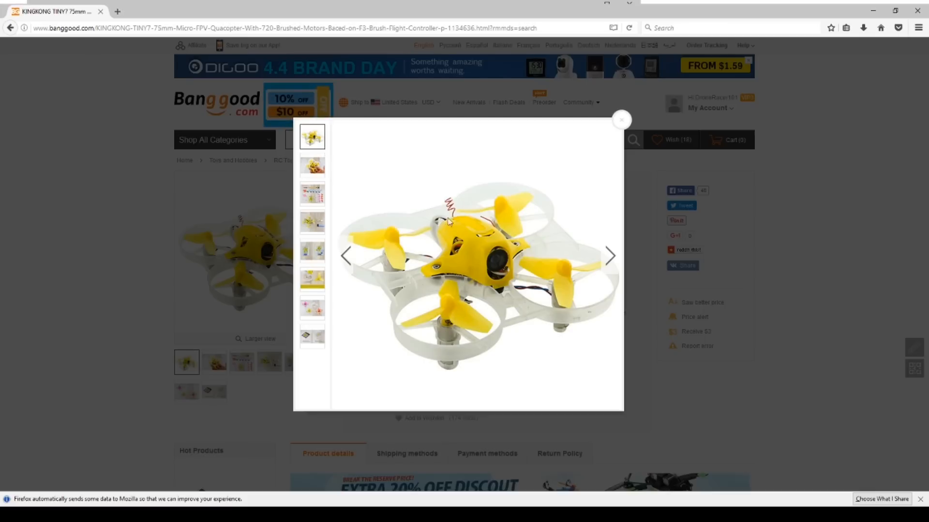
pyautogui.moveTo(486, 258)
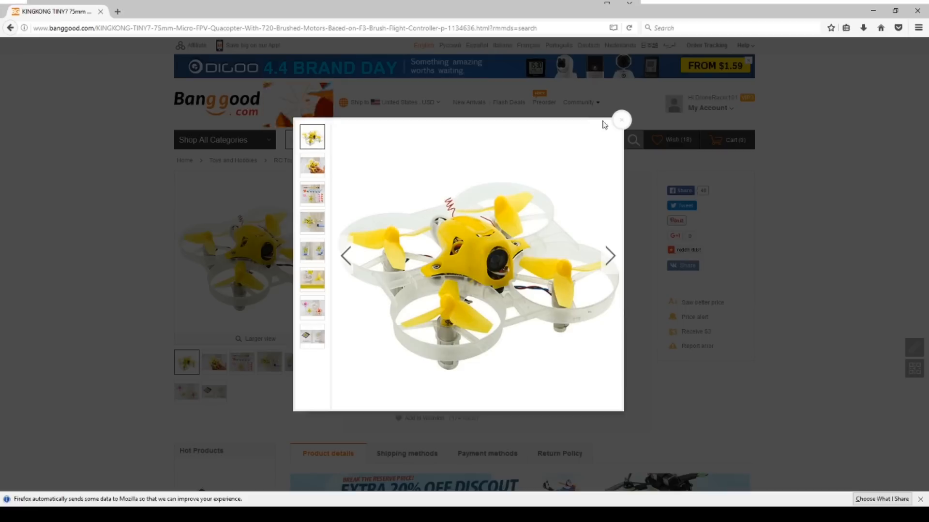
# - Close the Tiny7's enlarged image viewer to reveal its US$55.99 ~ 97.99 presale listing
pyautogui.click(620, 120)
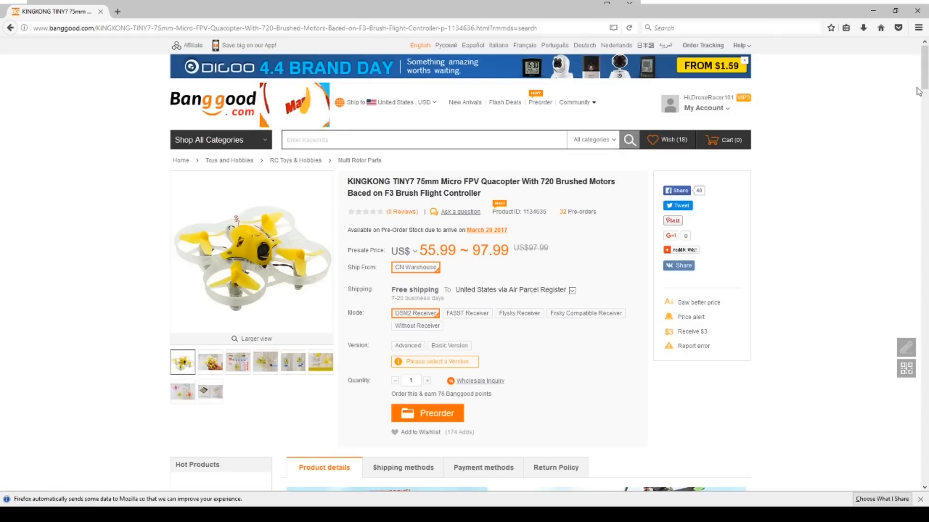
pyautogui.scroll(-3)
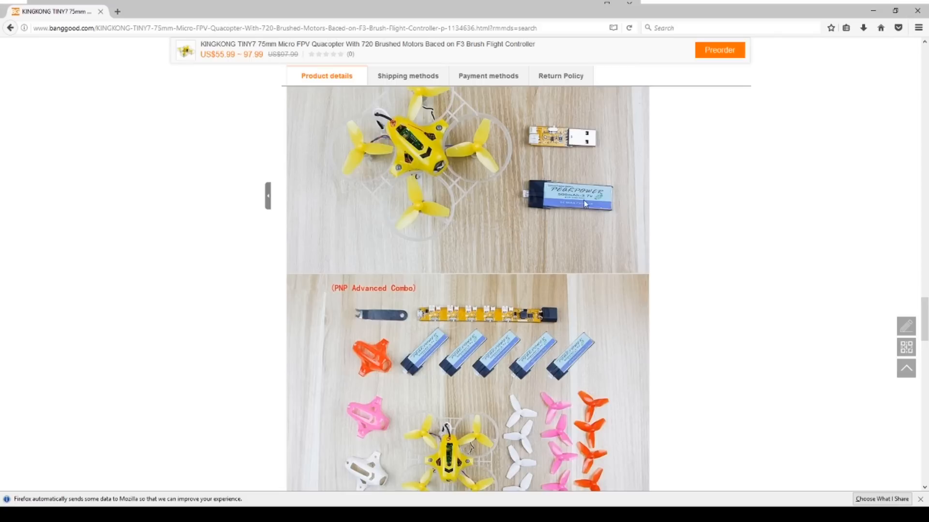
pyautogui.moveTo(677, 283)
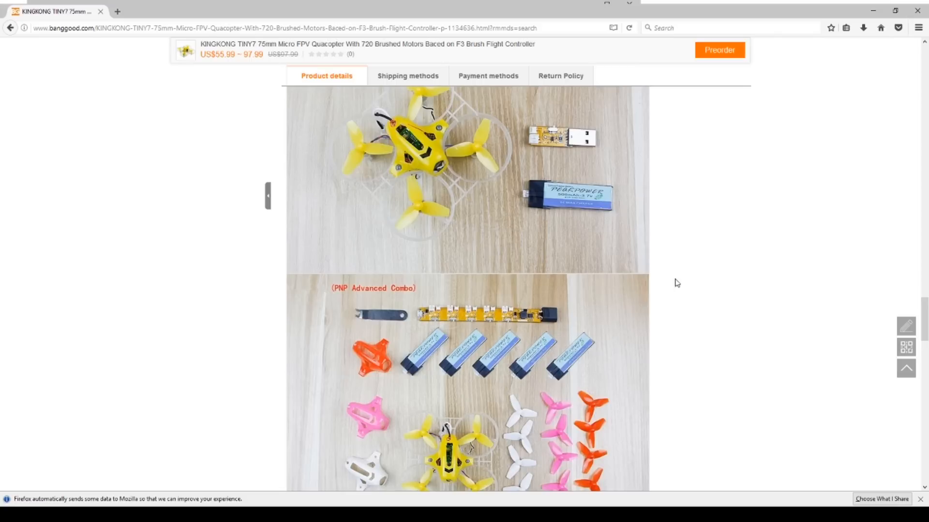
# - Scroll through the Tiny7 detail photos, including the PNP Advanced Combo contents and drone close-ups
pyautogui.scroll(-3)
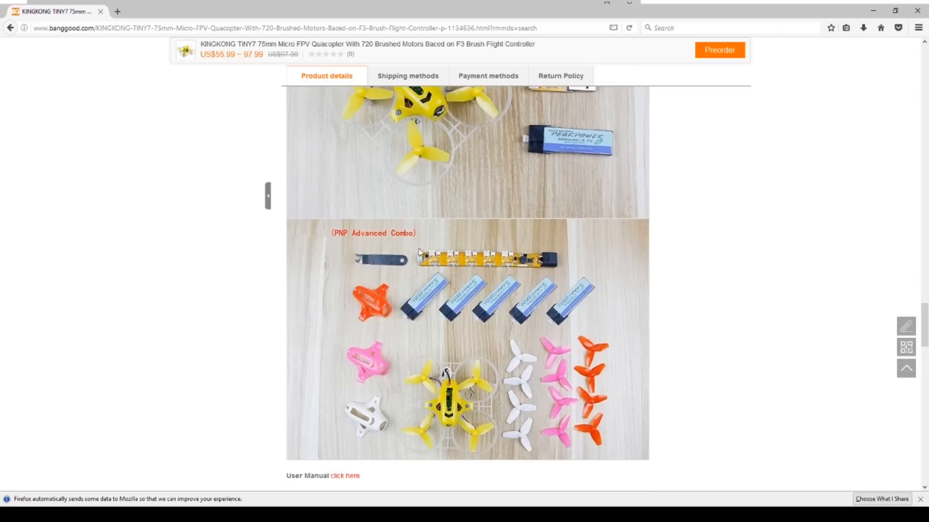
pyautogui.moveTo(365, 319)
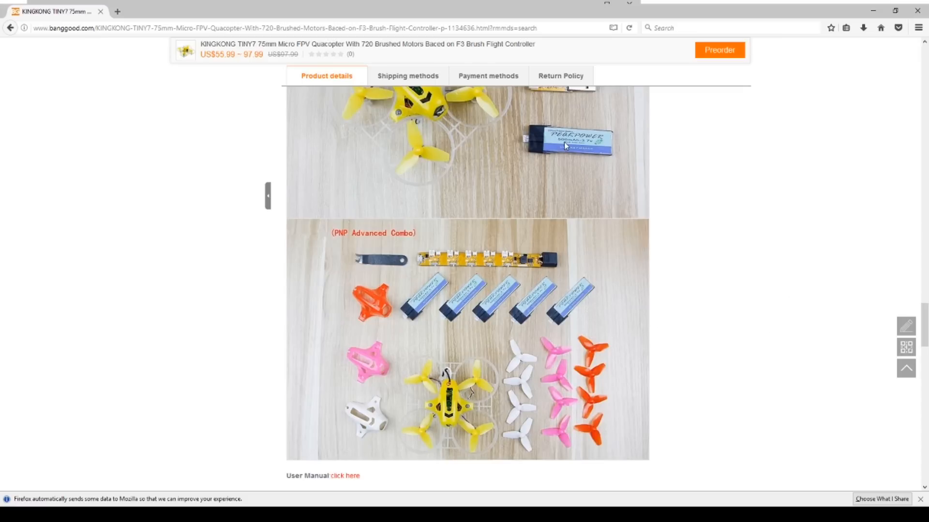
pyautogui.moveTo(575, 150)
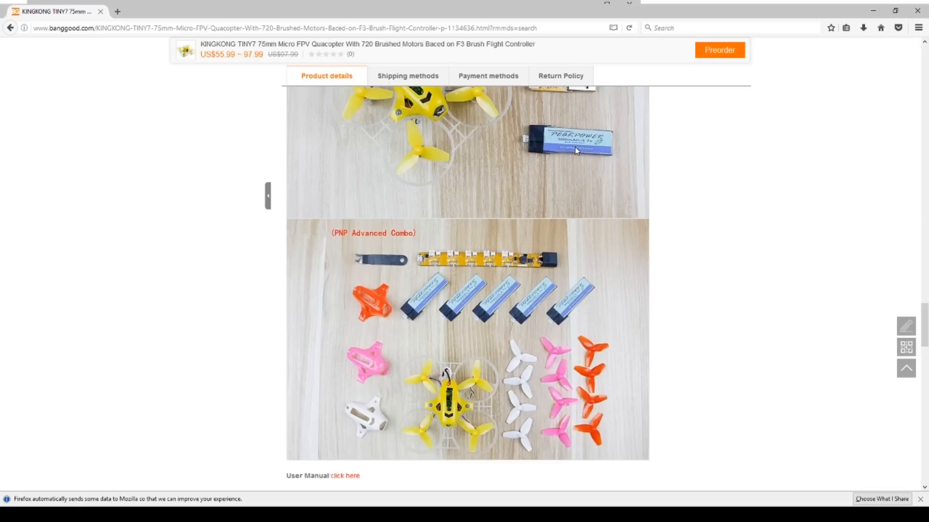
pyautogui.moveTo(439, 284)
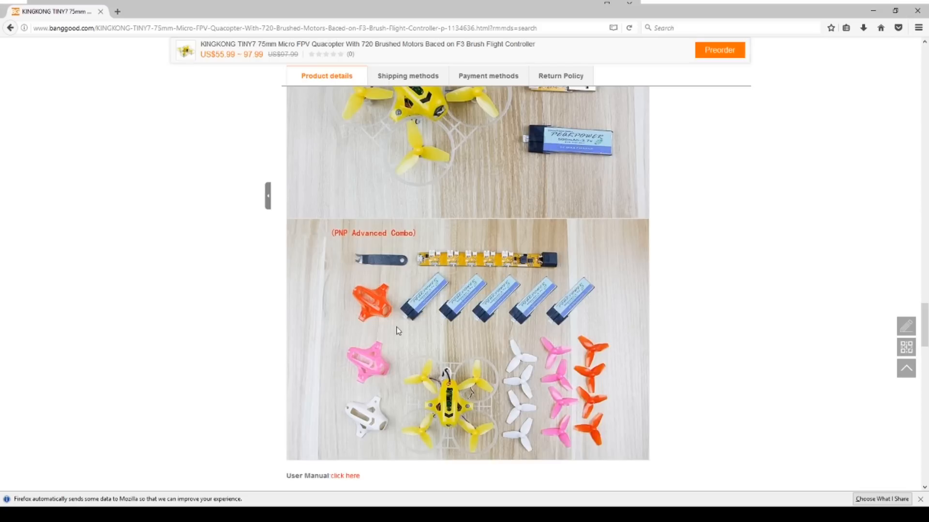
pyautogui.moveTo(418, 155)
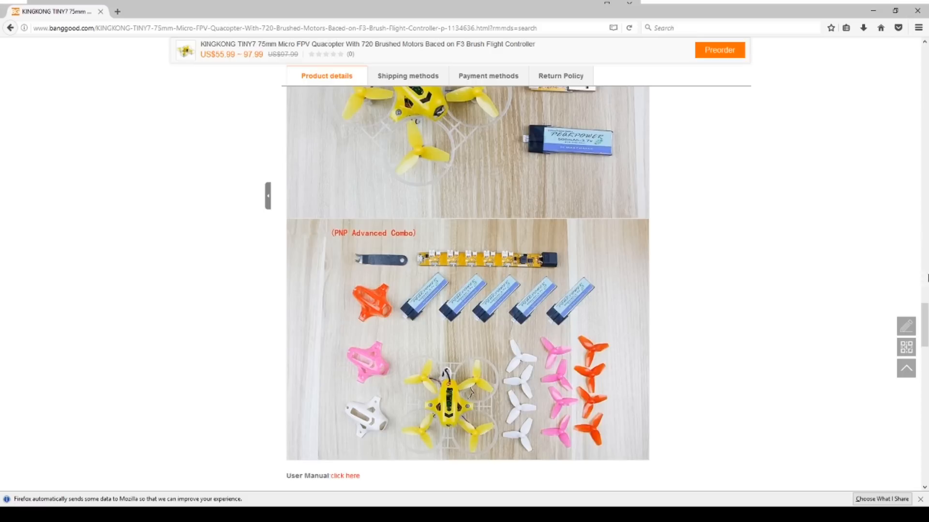
pyautogui.scroll(-3)
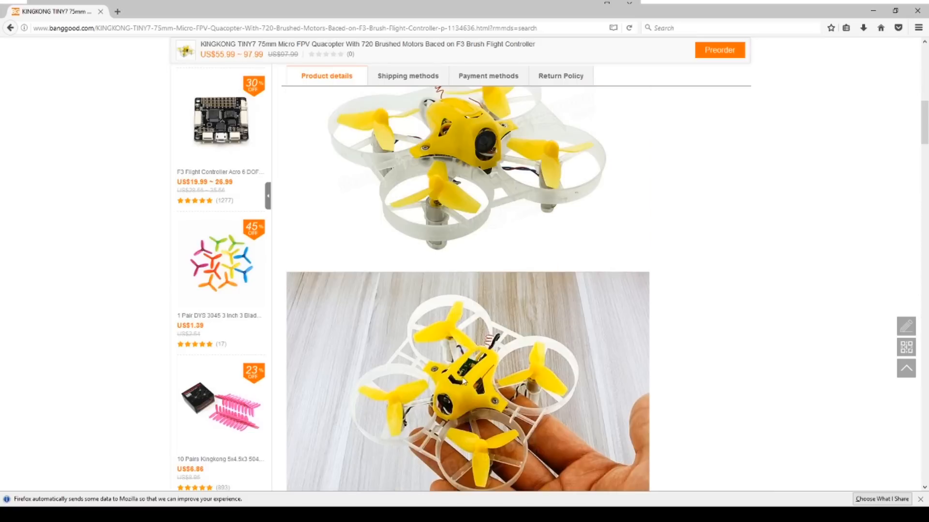
pyautogui.moveTo(434, 455)
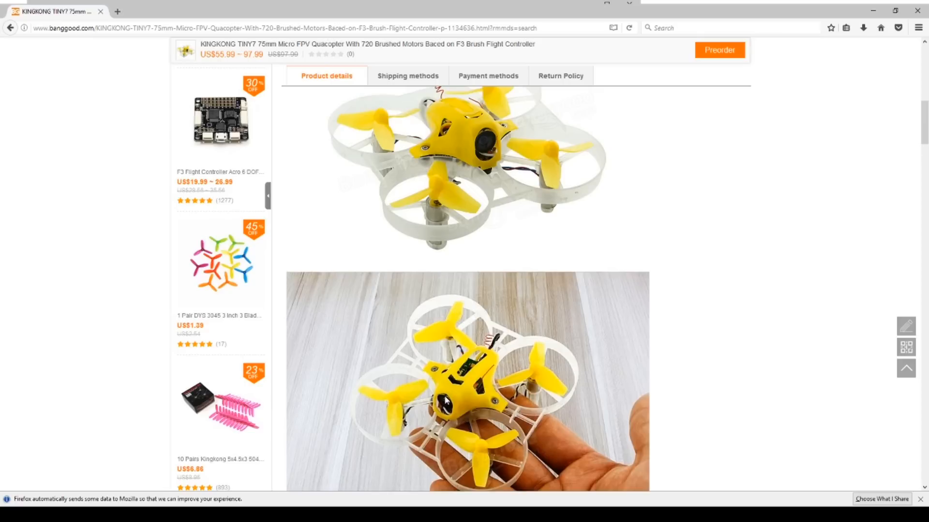
pyautogui.moveTo(452, 423)
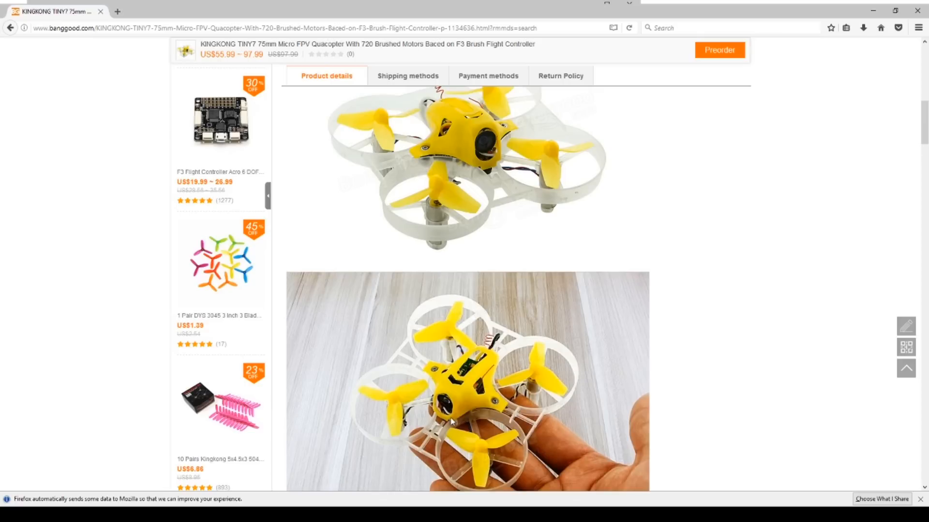
pyautogui.moveTo(915, 165)
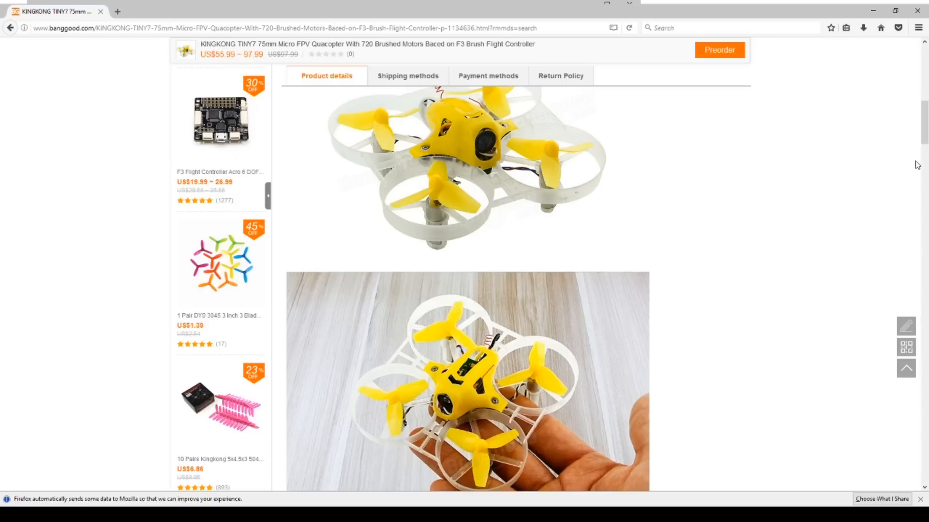
# - Choose the Frsky Compatible Receiver, check Basic at US$62.99, then Advanced at US$84.99
pyautogui.scroll(3)
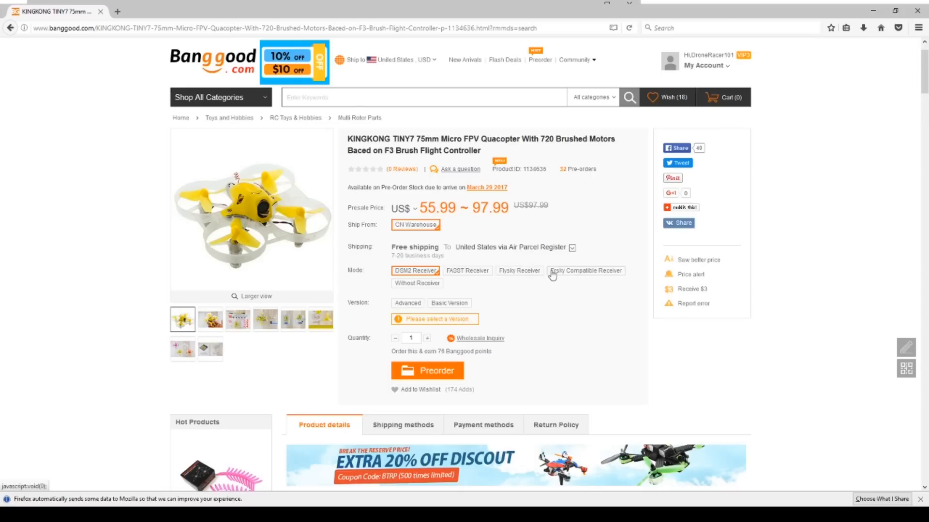
pyautogui.click(586, 270)
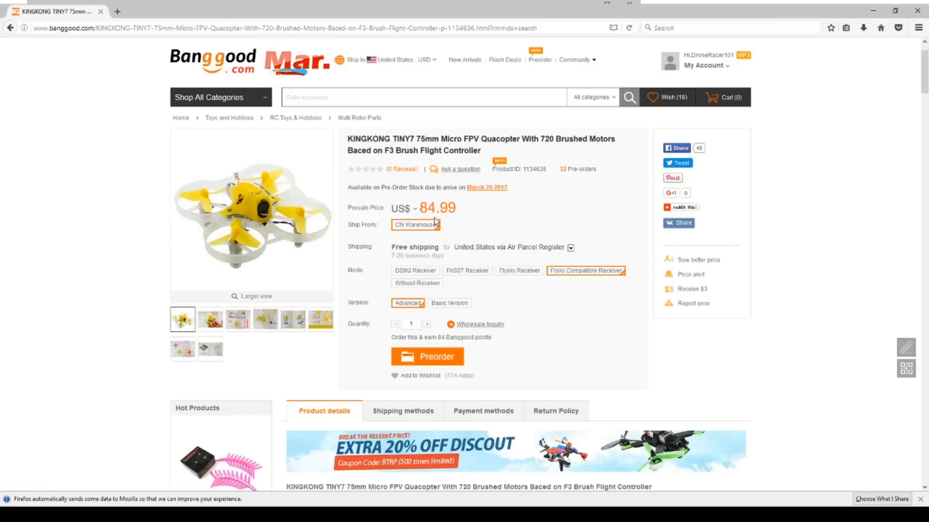
pyautogui.click(448, 303)
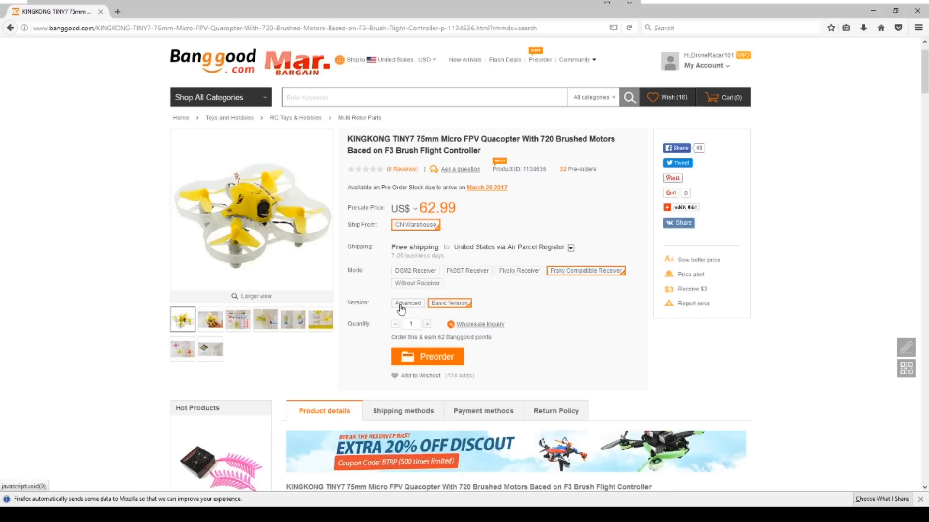
pyautogui.click(407, 303)
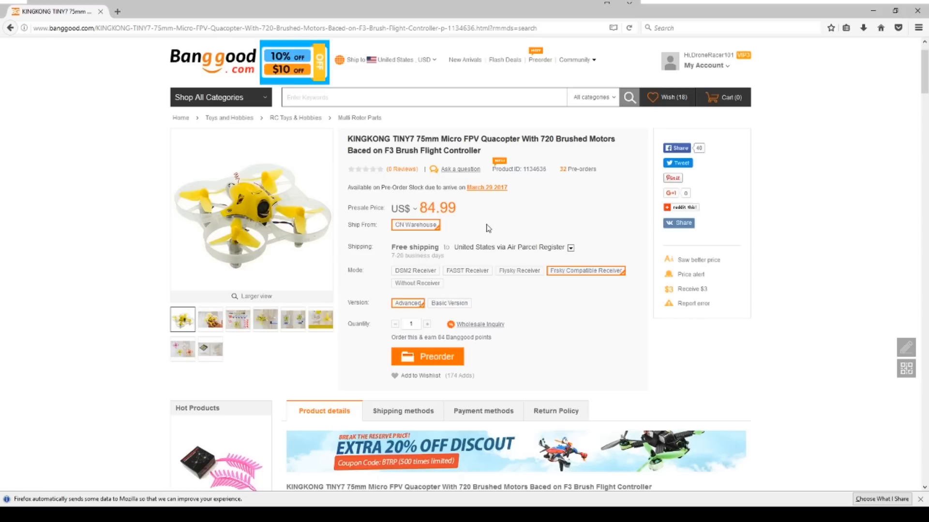